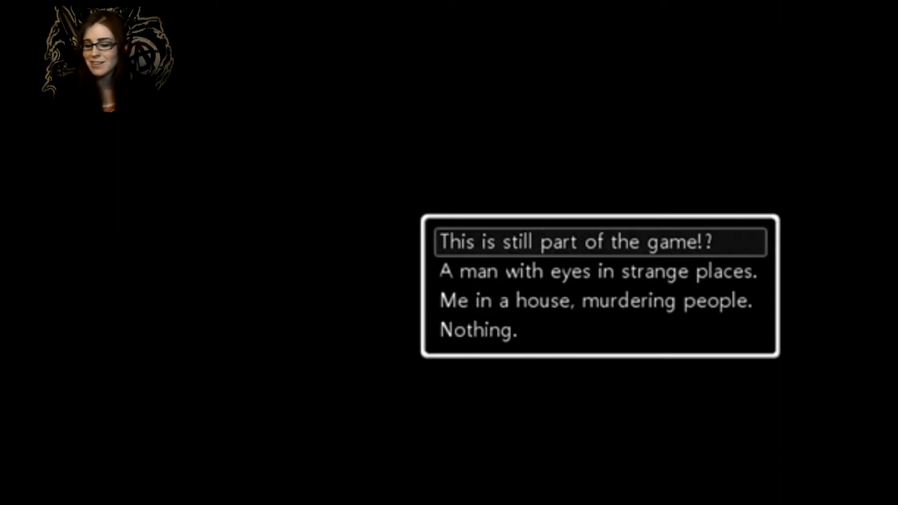
key("Down")
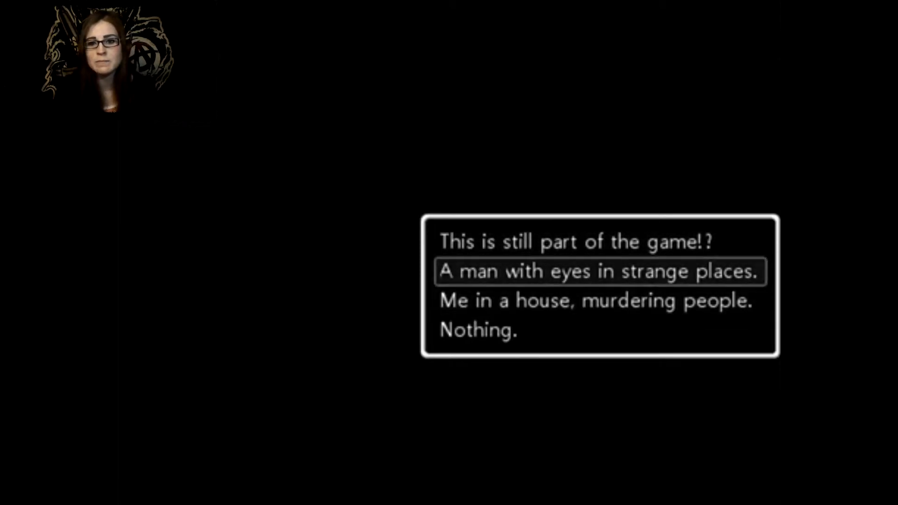
key("down")
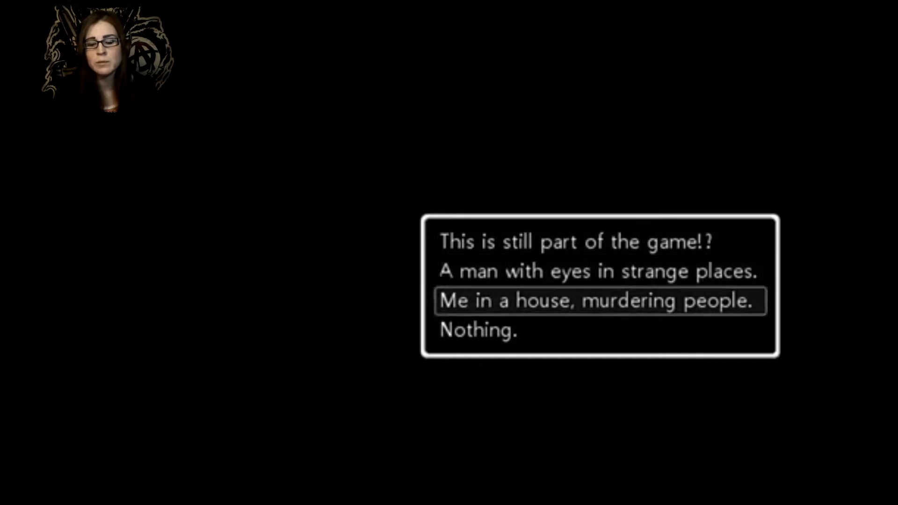
left_click(600, 300)
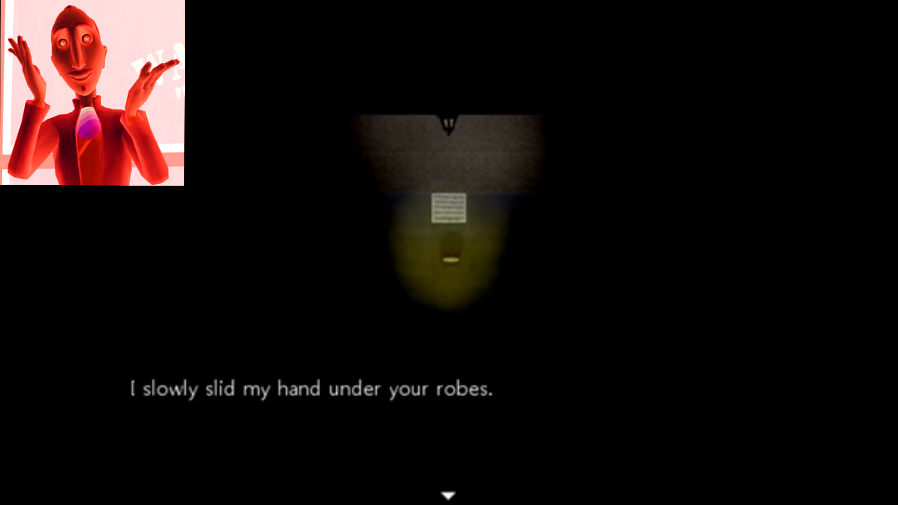
left_click(448, 493)
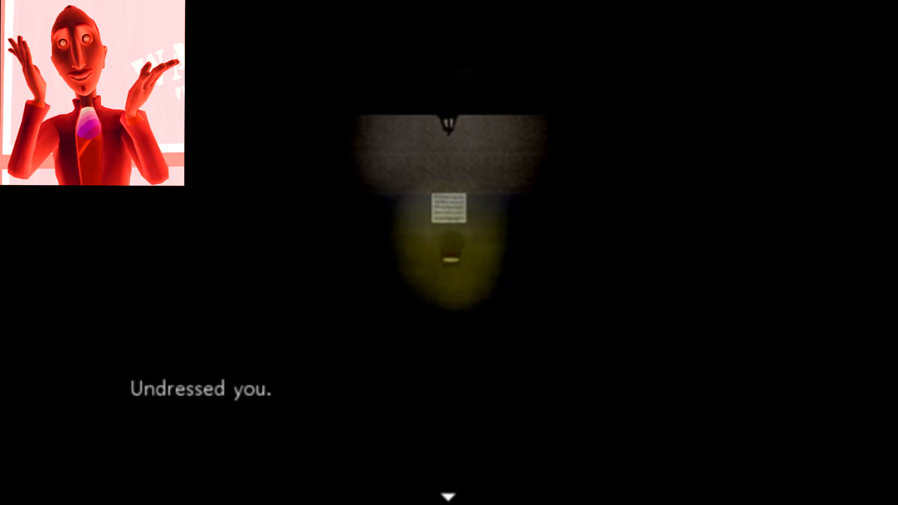
left_click(448, 495)
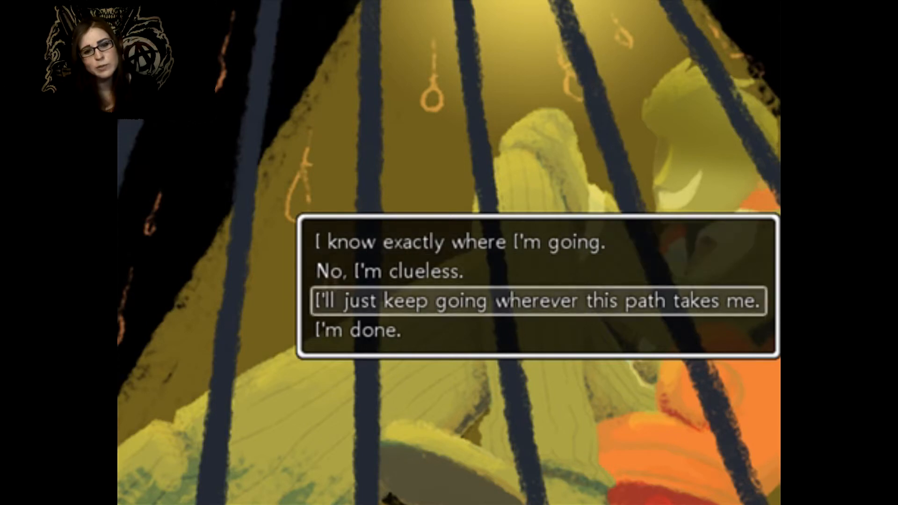
key("Down")
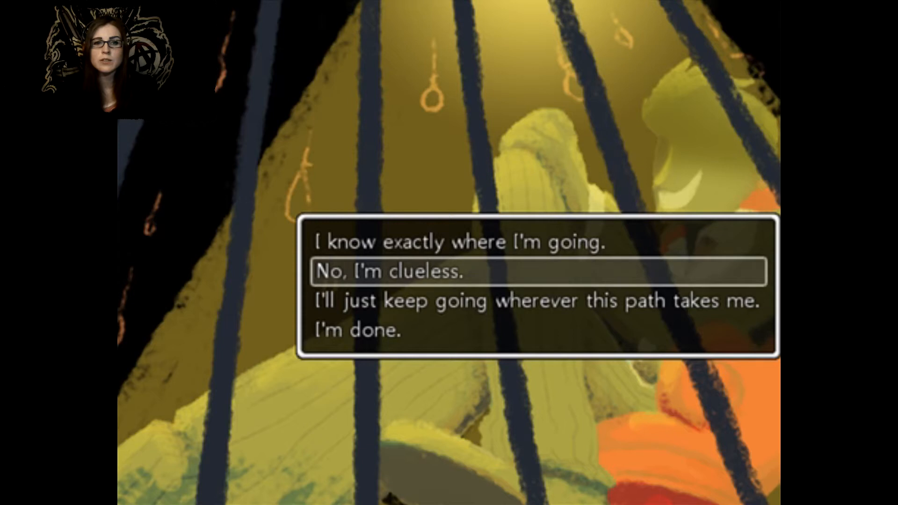
left_click(388, 271)
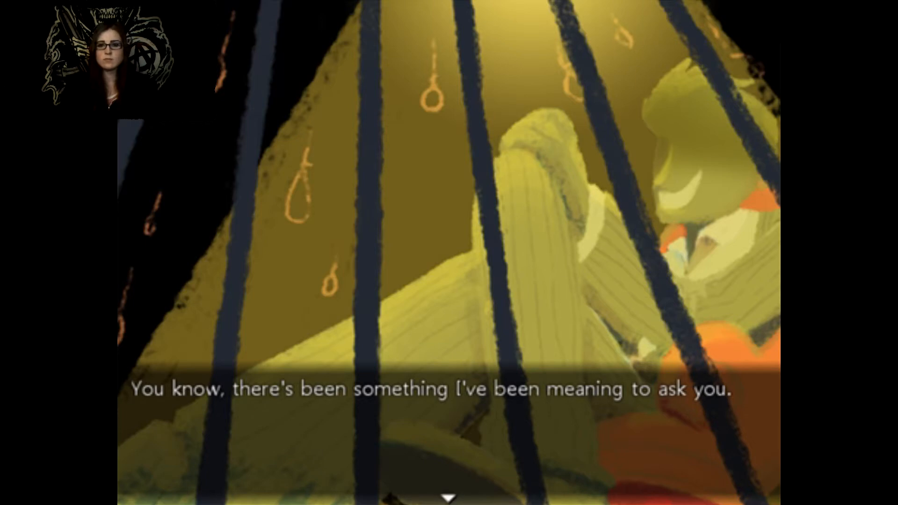
left_click(448, 495)
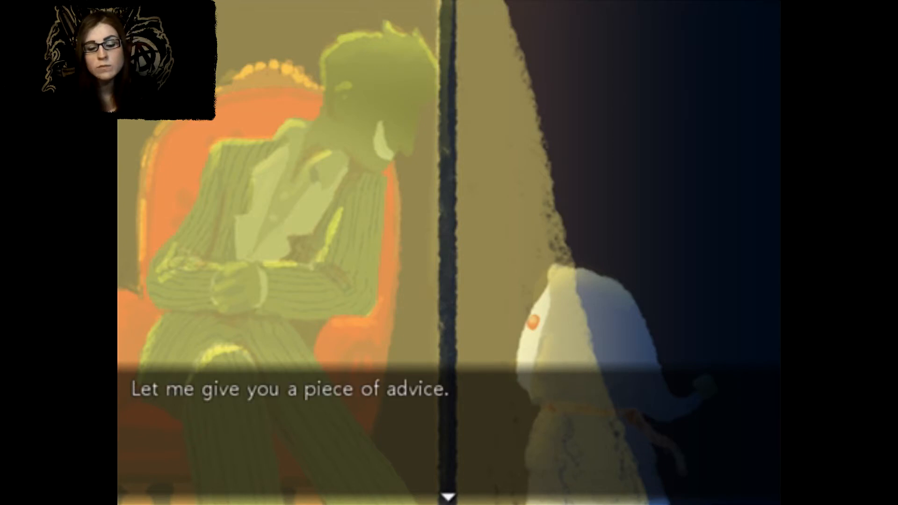
left_click(448, 492)
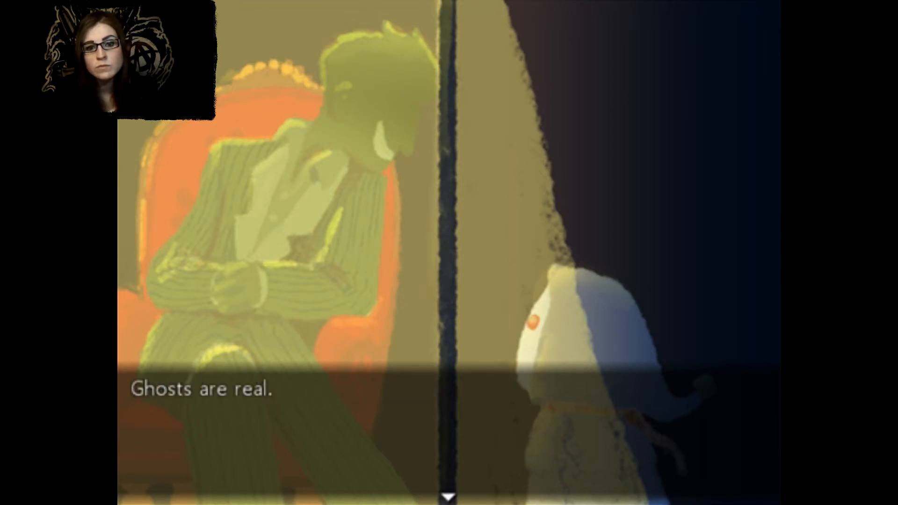